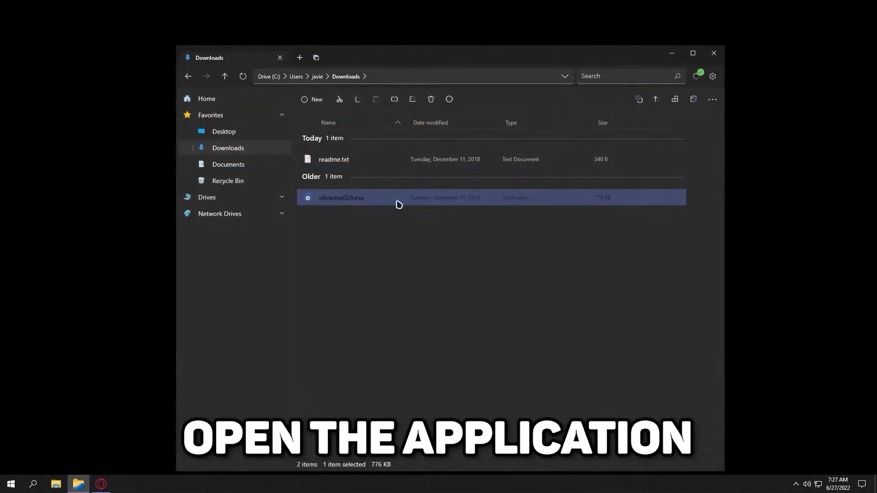
Launch vibranceGUI past the already-running notice, then bring up the Start menu
double_click(341, 197)
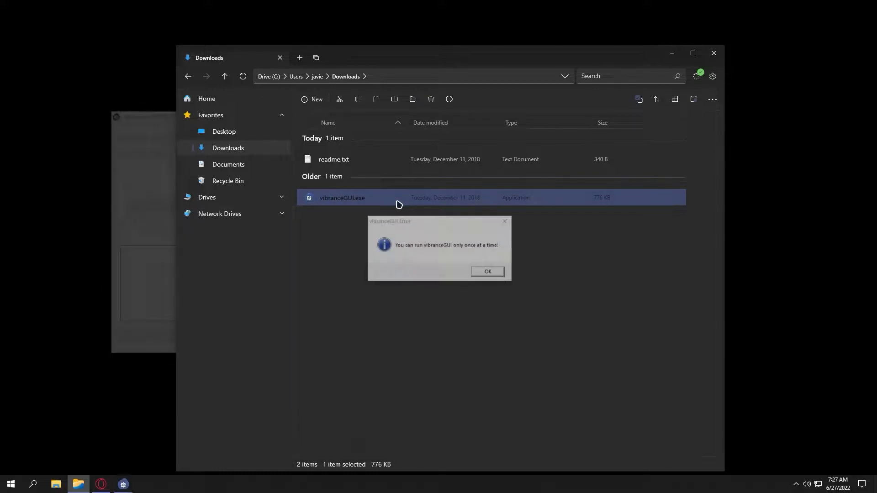
left_click(487, 272)
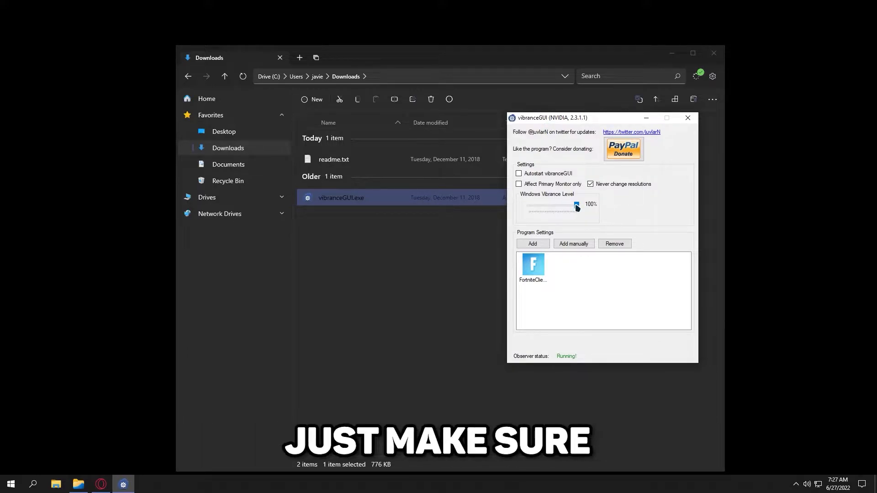
mouse_move(609, 188)
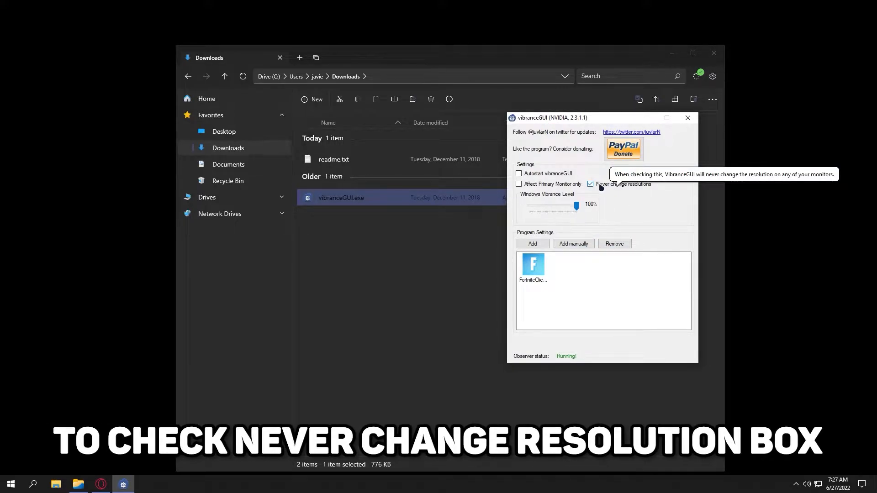
mouse_move(474, 201)
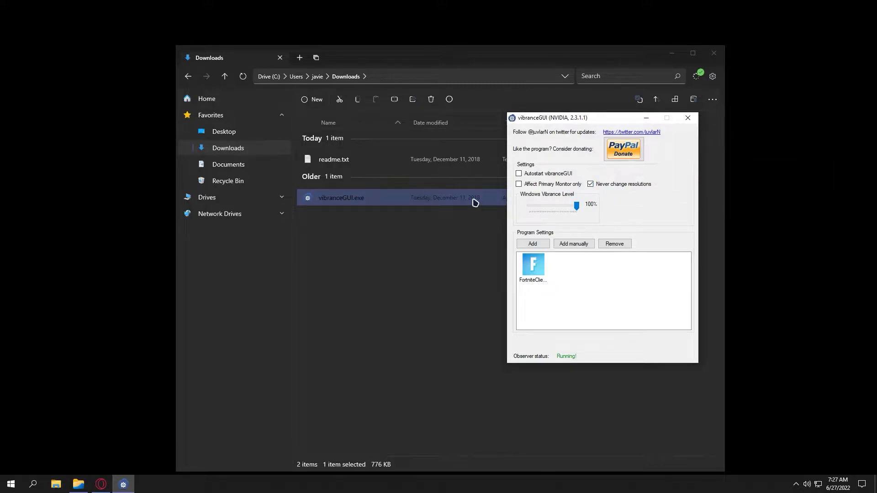
left_click(32, 484)
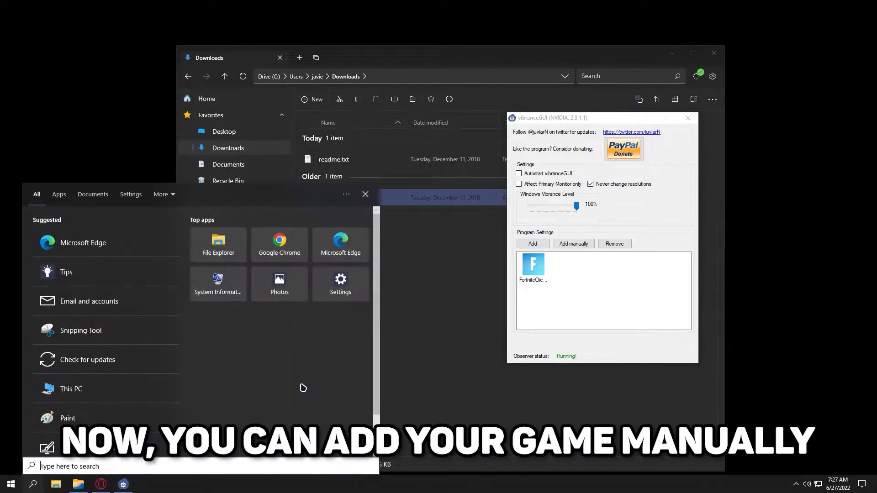
Search the Start menu for 'valorant' and launch the game
type("valorant")
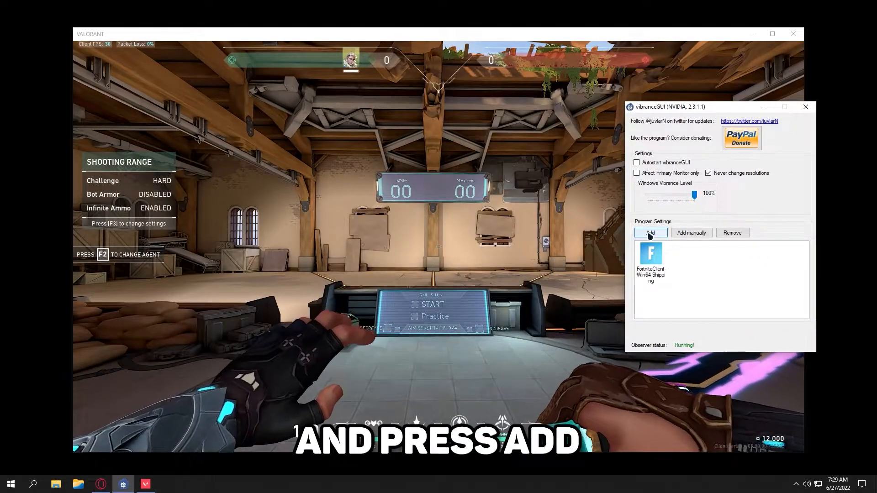
Add the VALORANT-Win64-Shipping process to vibranceGUI's program list alongside Fortnite
left_click(650, 233)
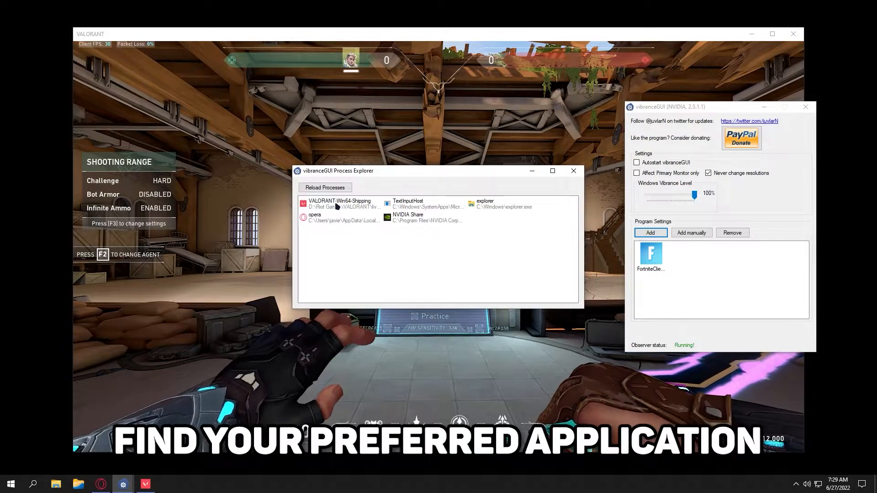
double_click(339, 204)
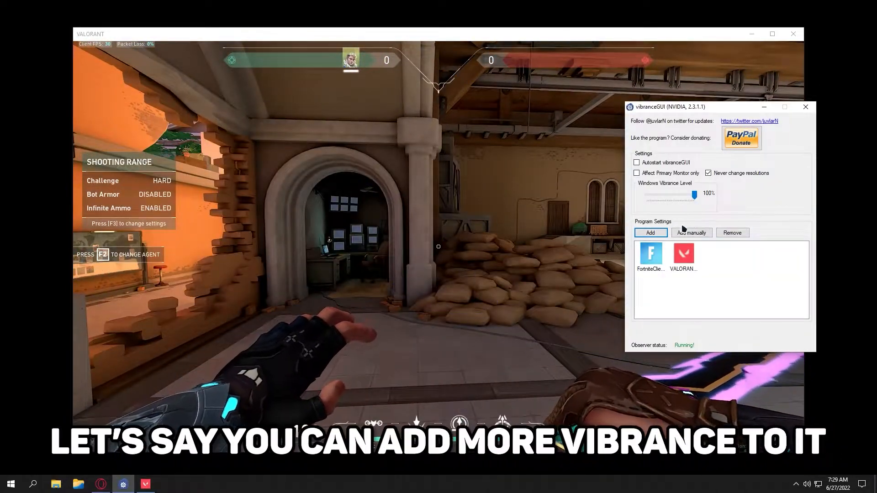
left_click(10, 484)
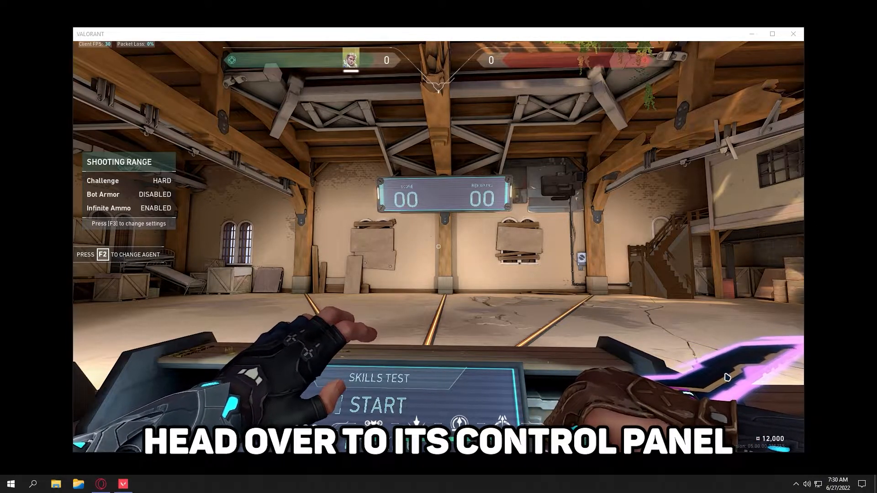
Set NVIDIA desktop color Digital vibrance to 100%, then close the Control Panel
left_click(146, 484)
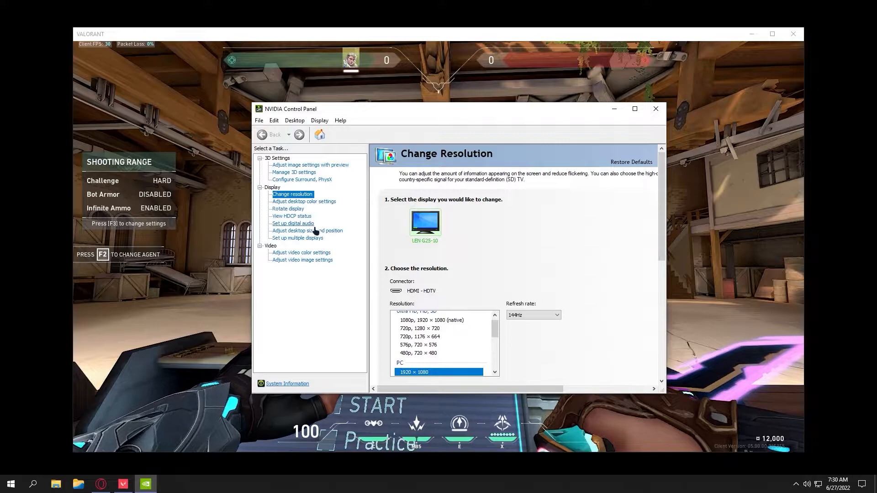
mouse_move(310, 215)
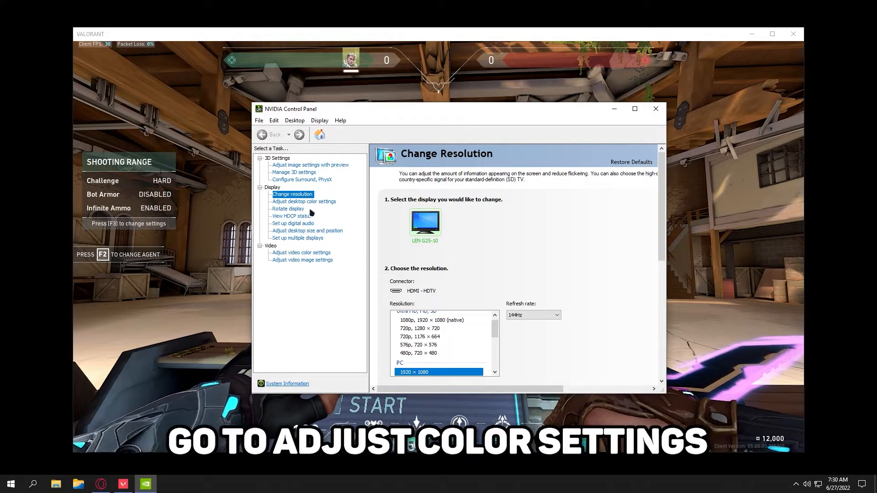
left_click(303, 202)
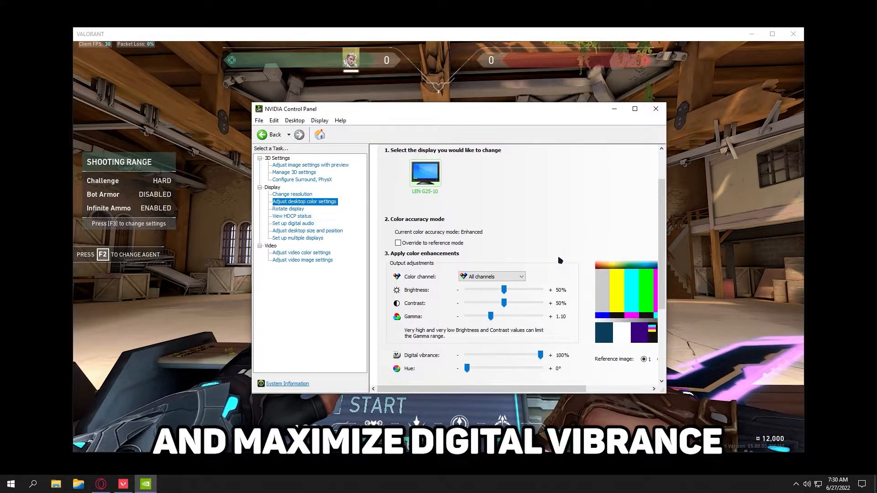
scroll("down", 3)
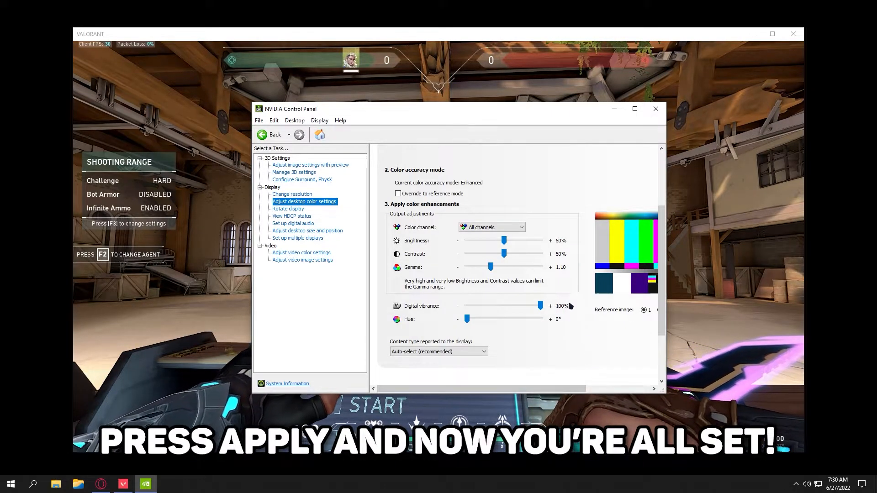
mouse_move(655, 109)
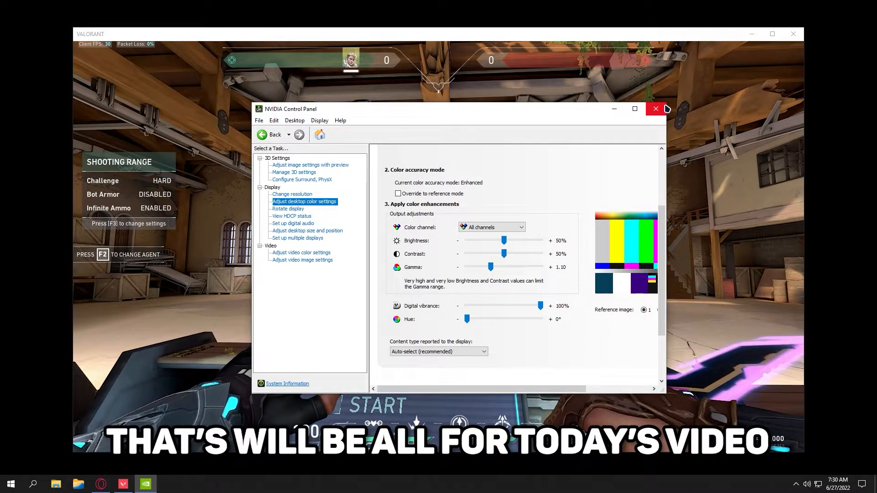
left_click(655, 108)
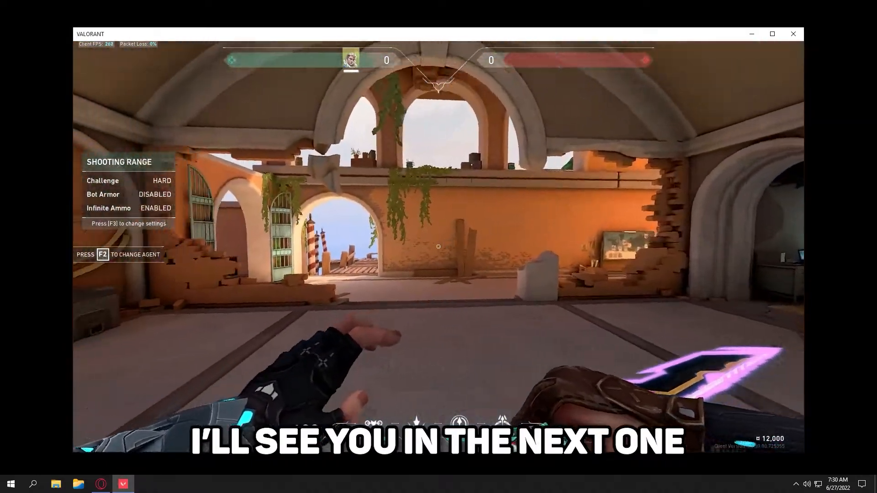